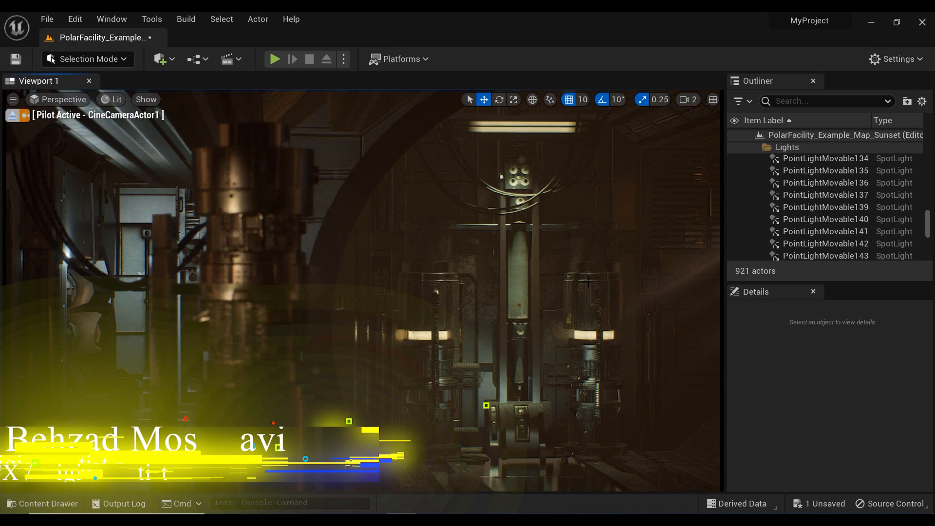
mouse_move(11, 115)
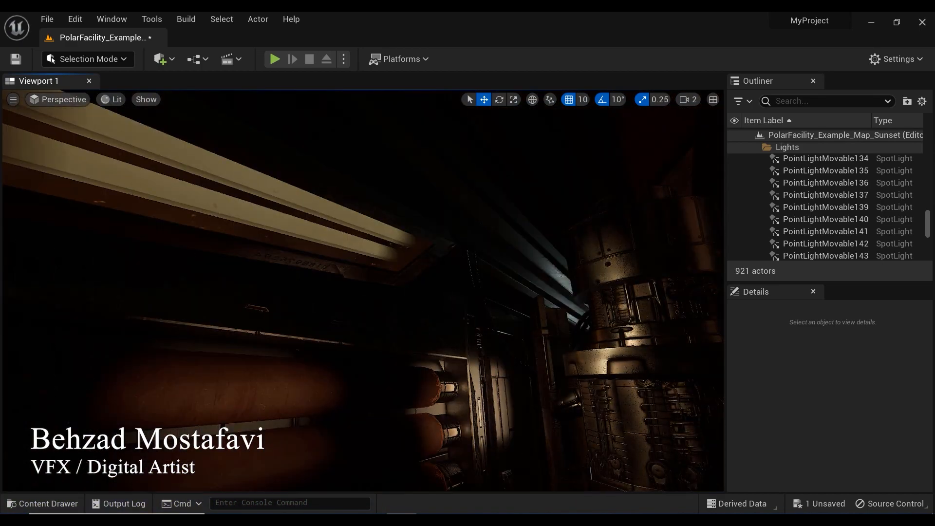
Step: Select spotlight PointLightMovable140 to show its intensity 350 and attenuation radius 175
click(824, 218)
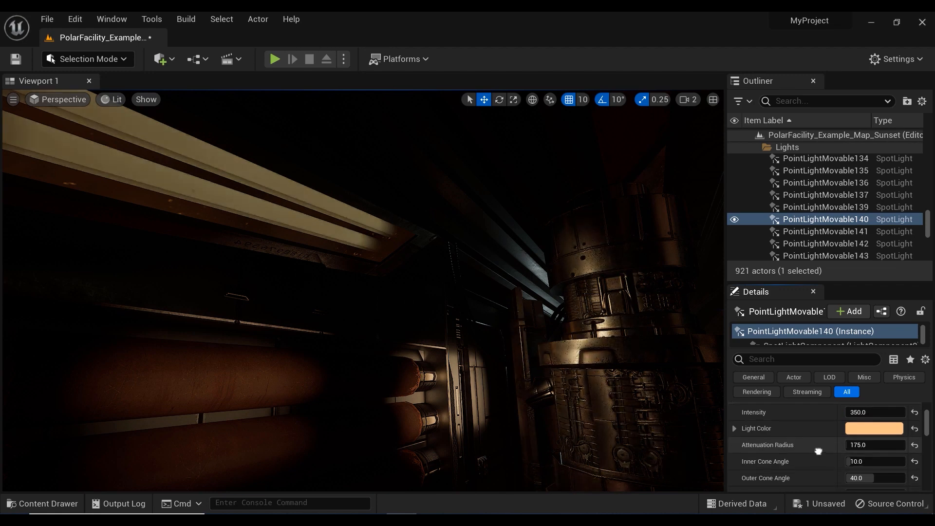
Step: Scroll the spotlight's Details down to the Light Function section with the Blinking Light material
scroll(down, 3)
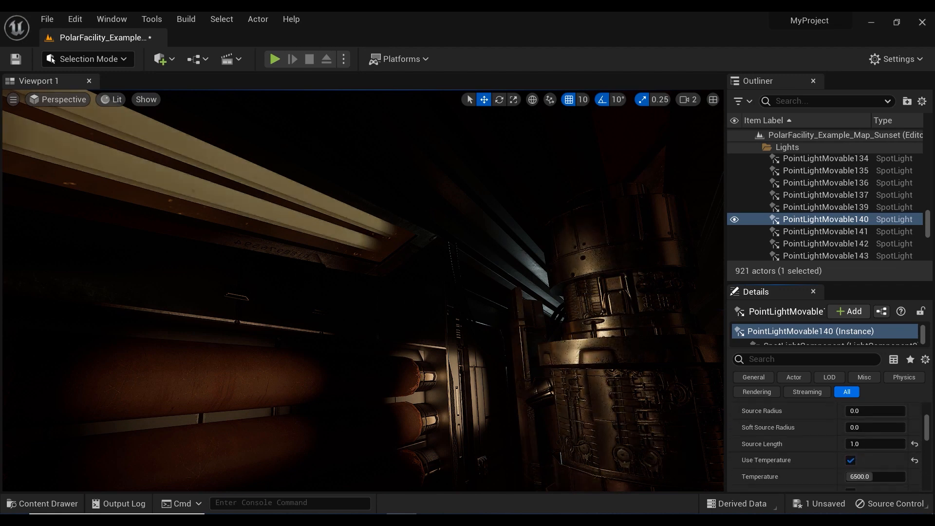
scroll(down, 3)
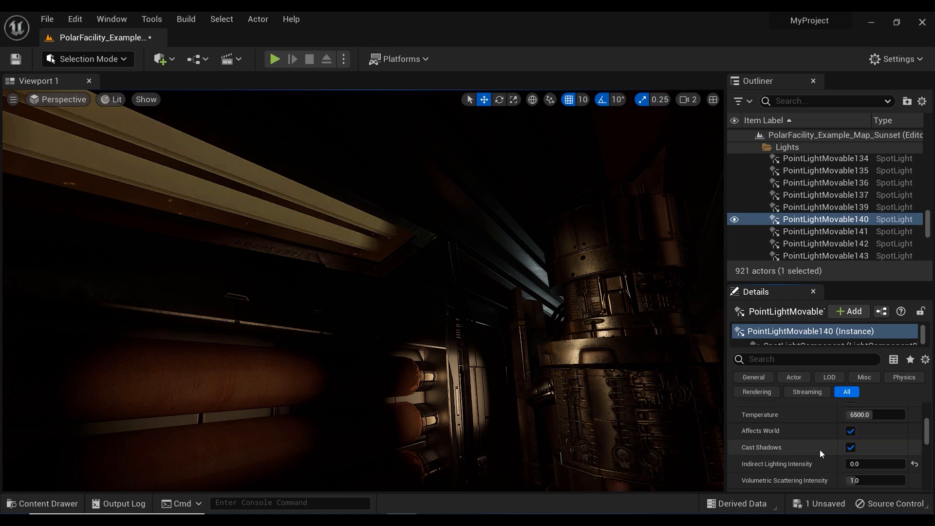
scroll(down, 3)
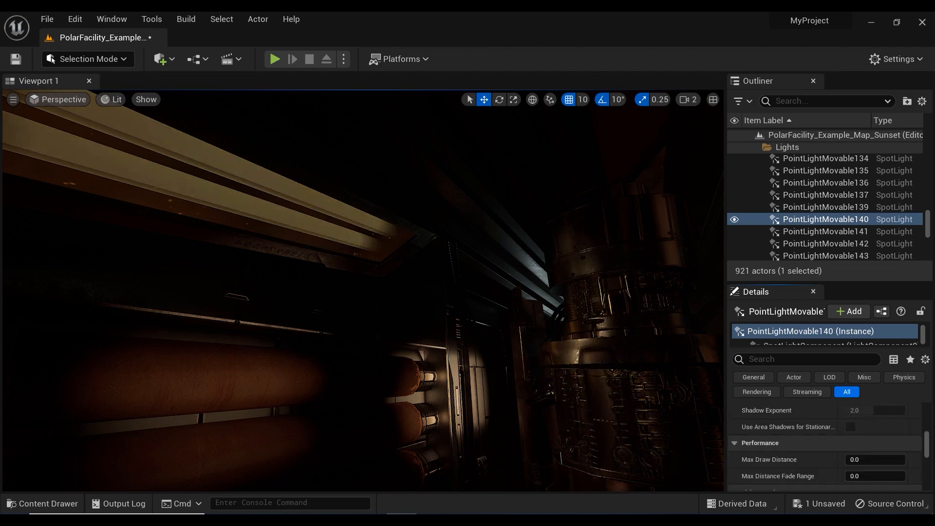
scroll(down, 3)
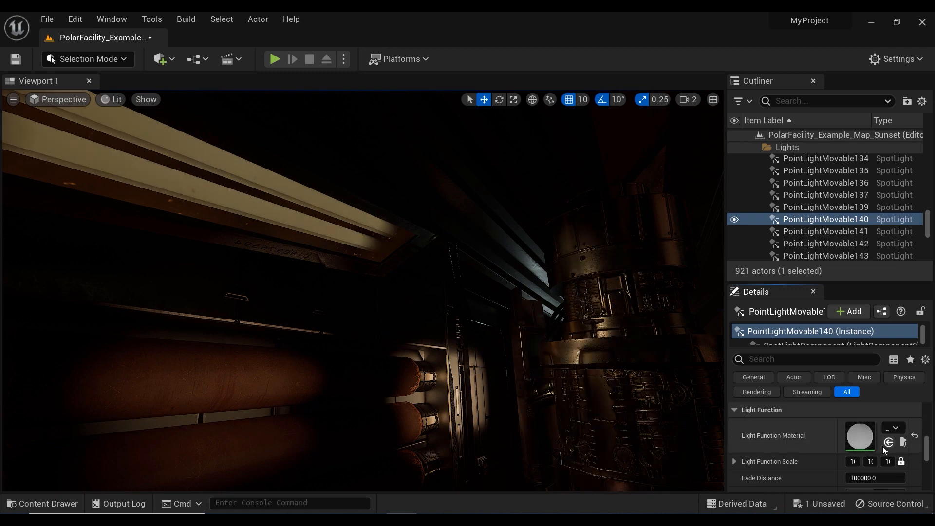
mouse_move(859, 435)
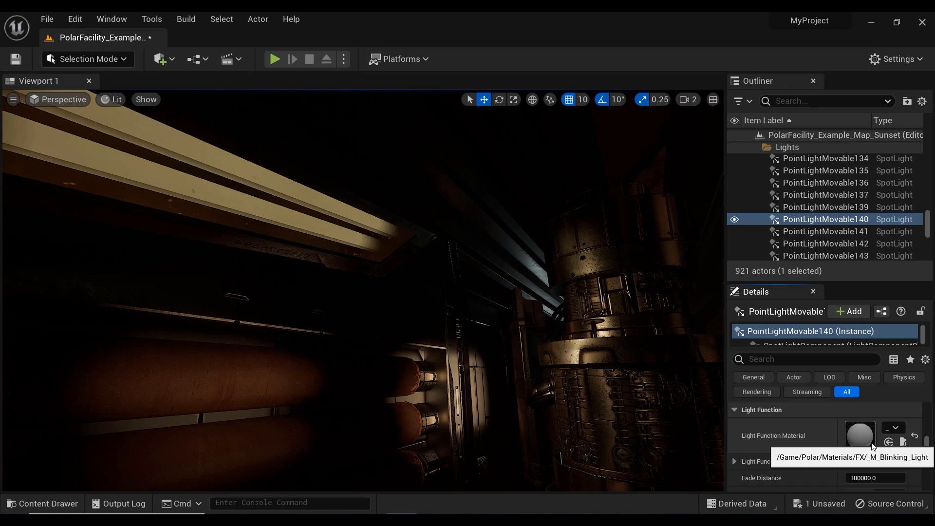
Step: Clear the spotlight's Blinking Light function material and bring up the Content Drawer
click(895, 428)
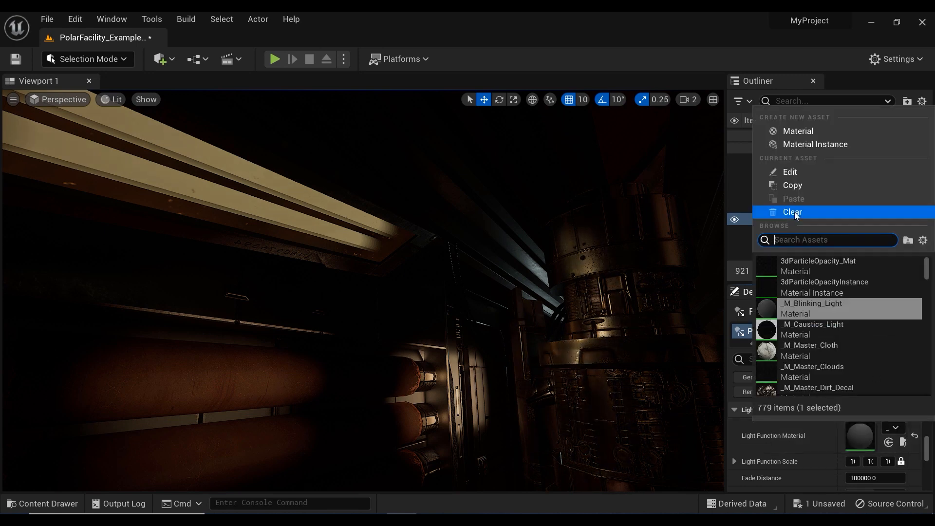
click(792, 212)
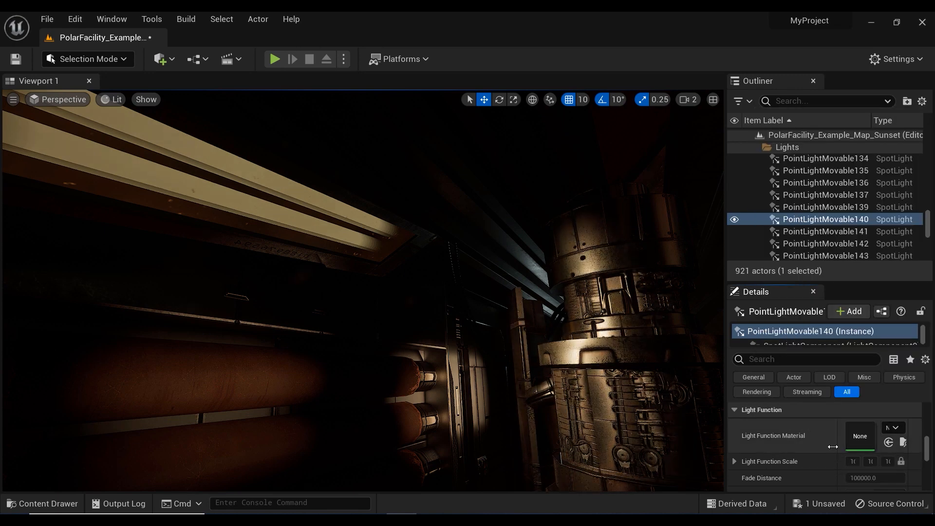
click(43, 507)
text(t_FlickerL)
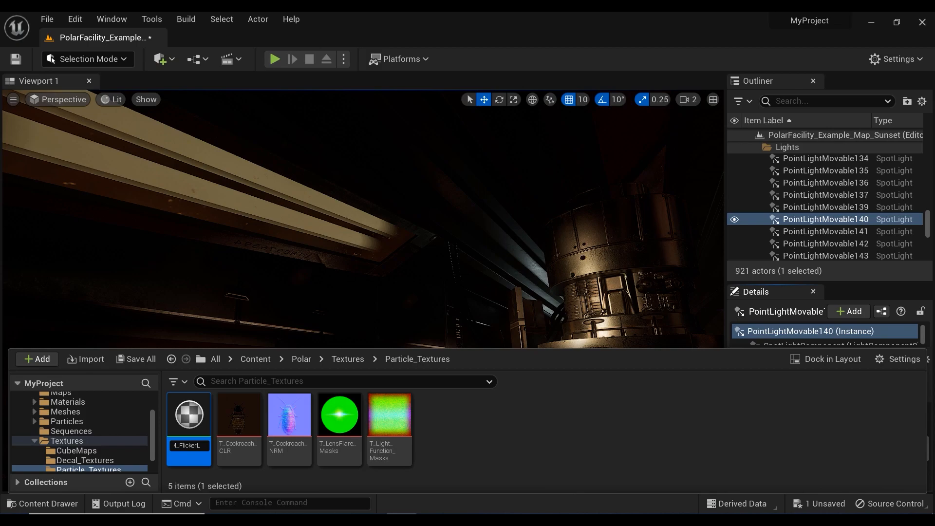
Step: Open M_FlickerLight in the material editor and set its Material Domain to Light Function
double_click(189, 415)
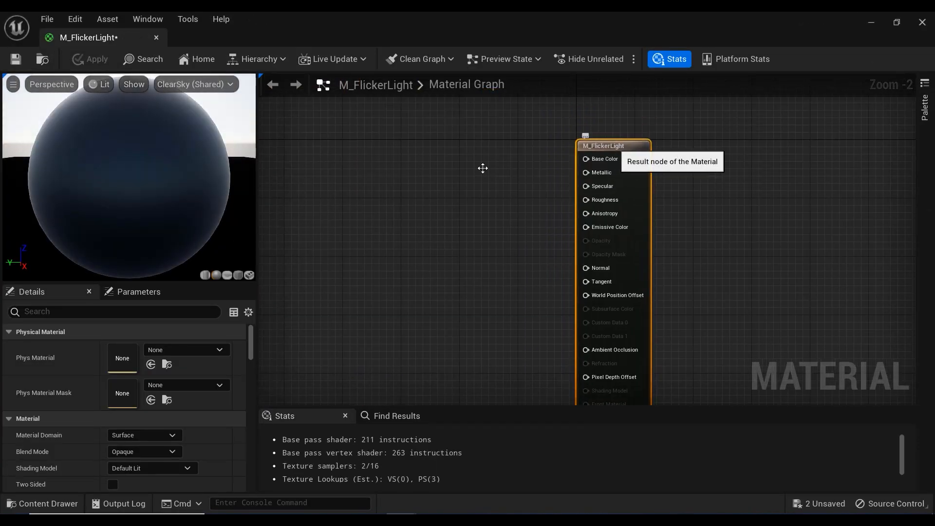
click(143, 434)
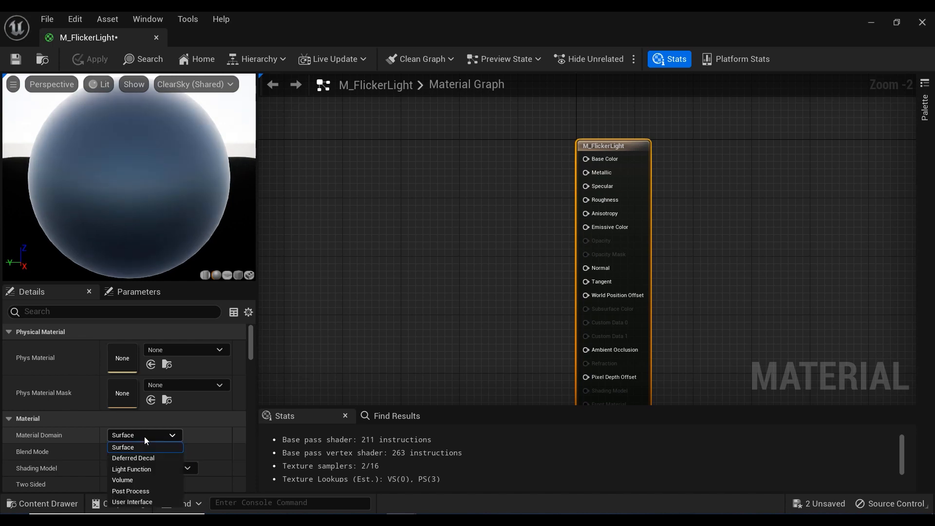
click(131, 471)
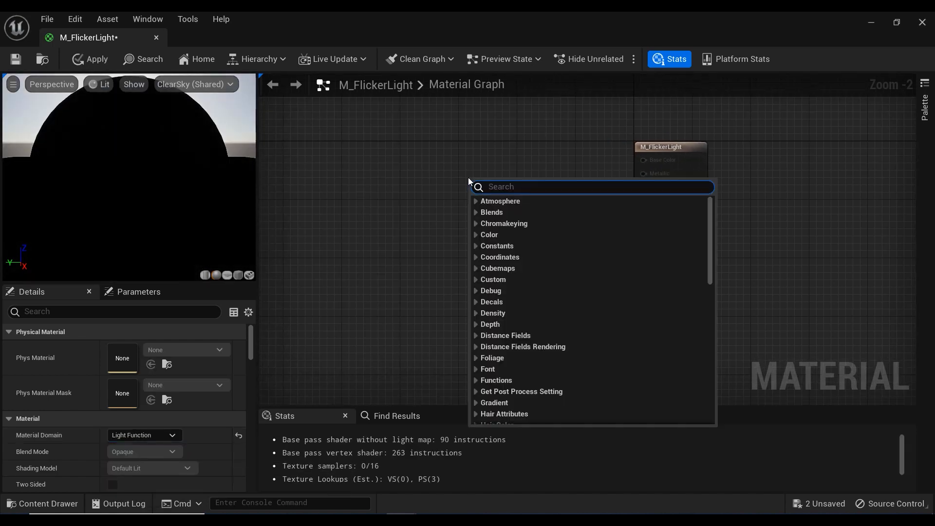
Step: Add a Panner node and a TextureCoordinate node wired into its Coordinate input
text(pann)
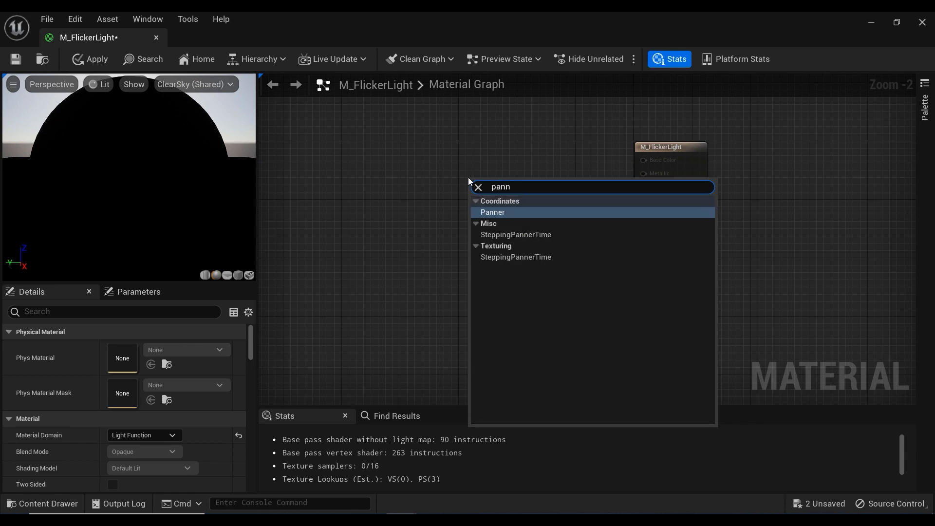
click(492, 213)
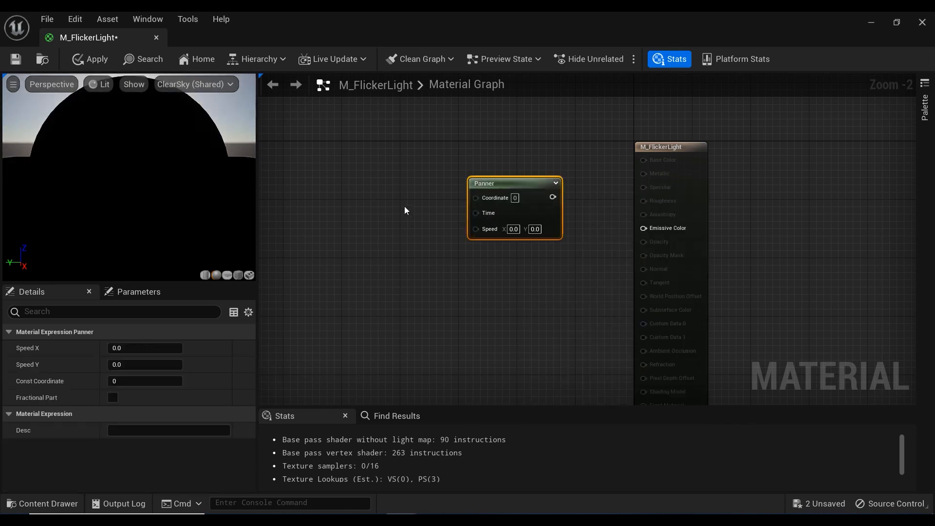
mouse_move(443, 201)
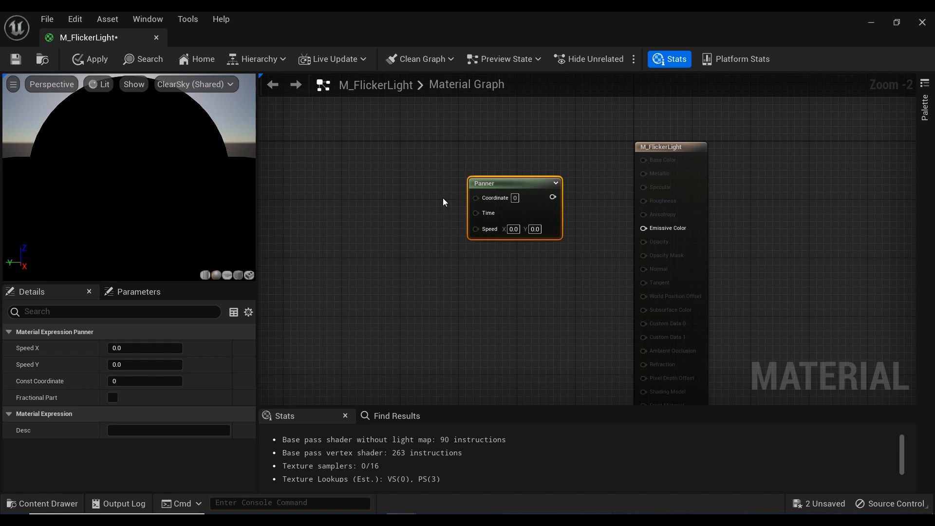
mouse_move(547, 124)
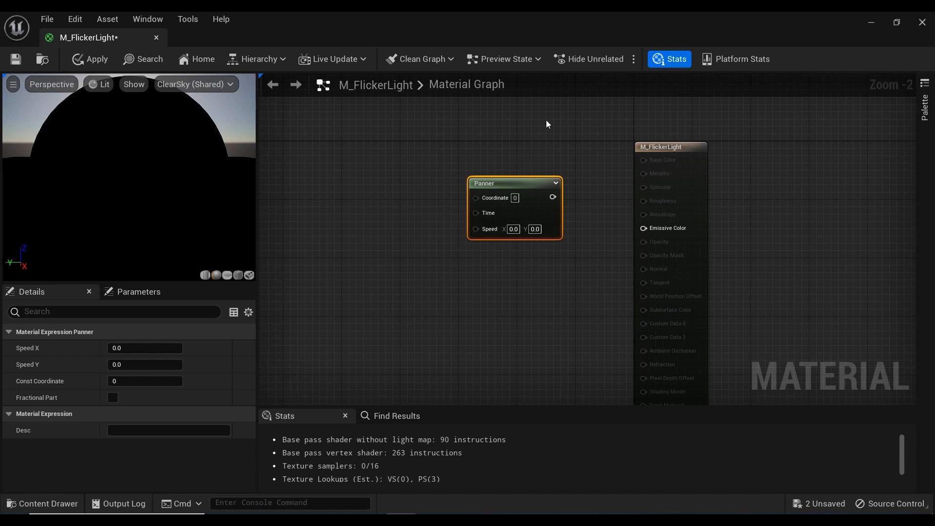
mouse_move(434, 180)
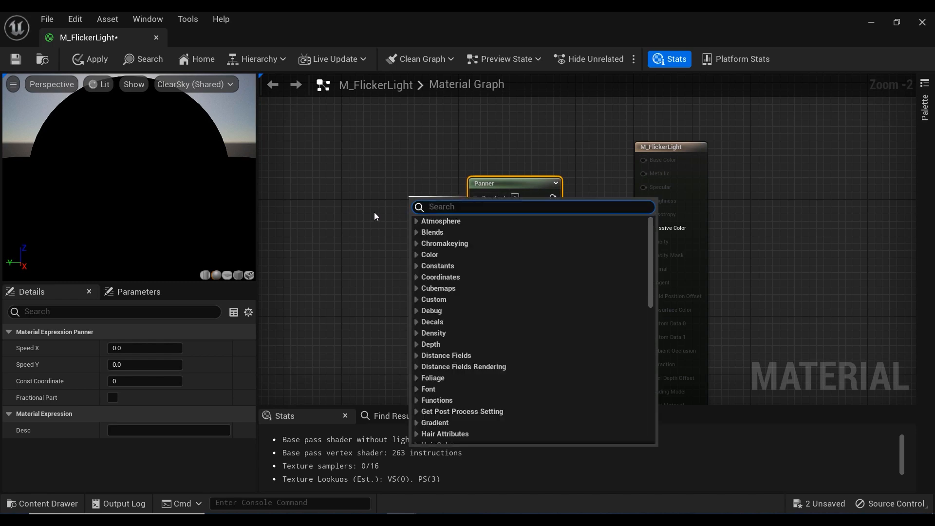
text(coor)
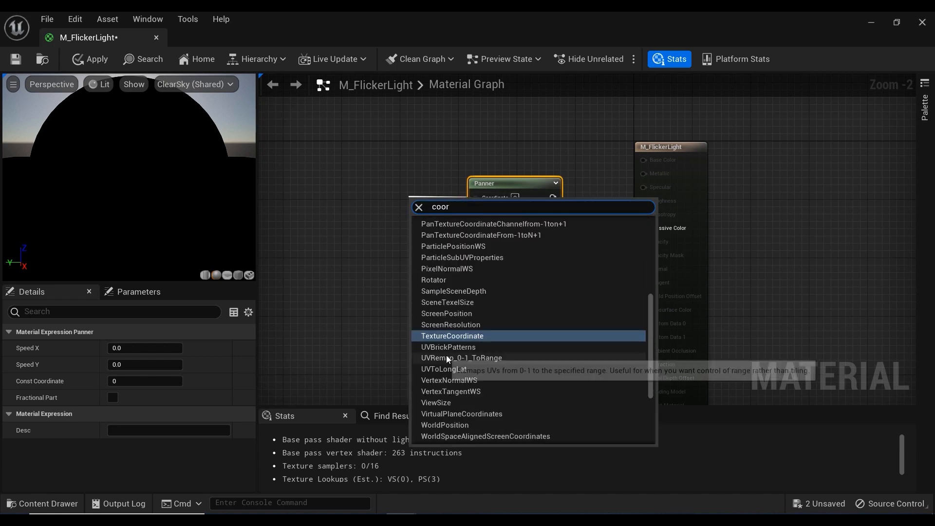
click(452, 336)
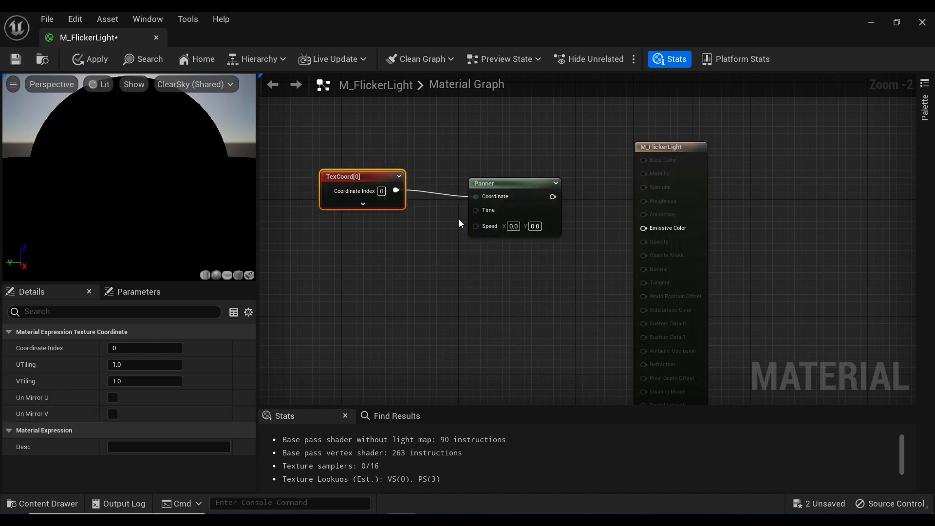
mouse_move(364, 283)
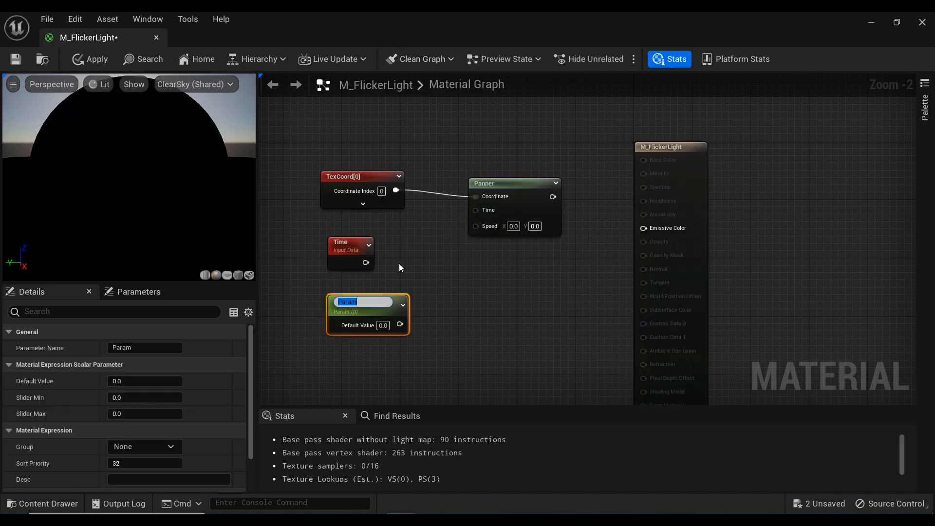
Step: Name the scalar parameter 'blink speed' and connect Time to the Multiply node's A input
text(Blin)
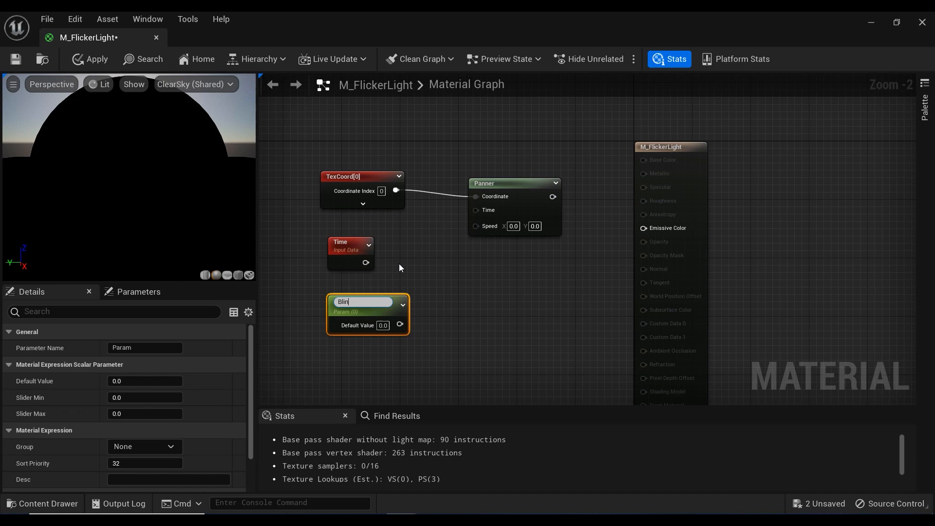
text(k speed)
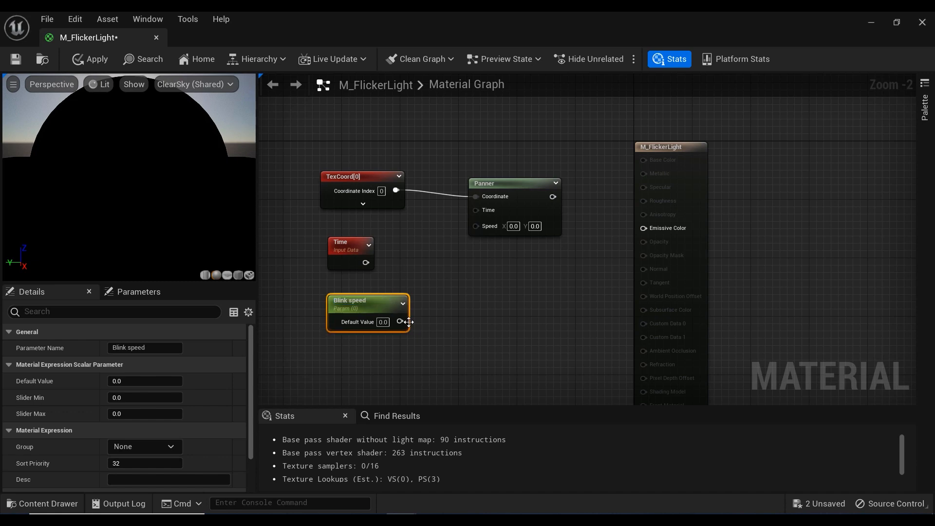
double_click(350, 301)
text(mm)
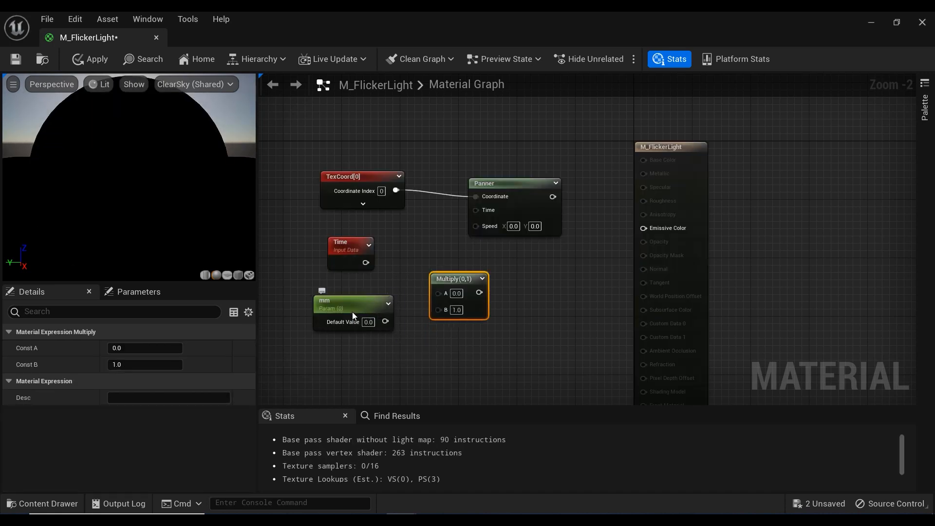
click(352, 304)
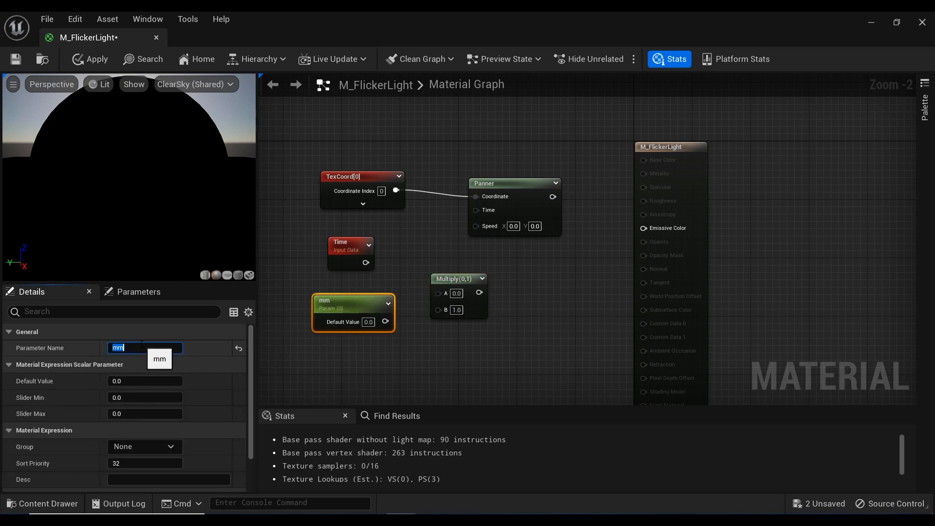
text(blink speed)
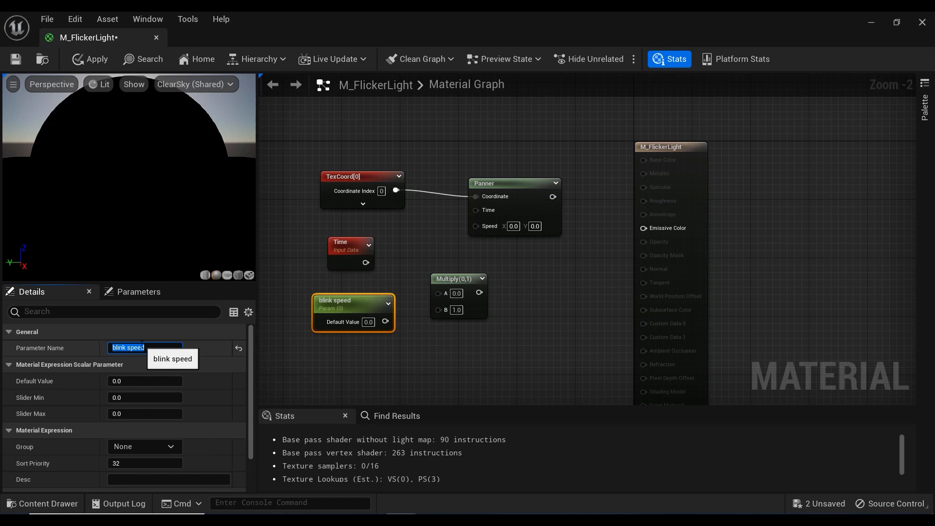
click(375, 340)
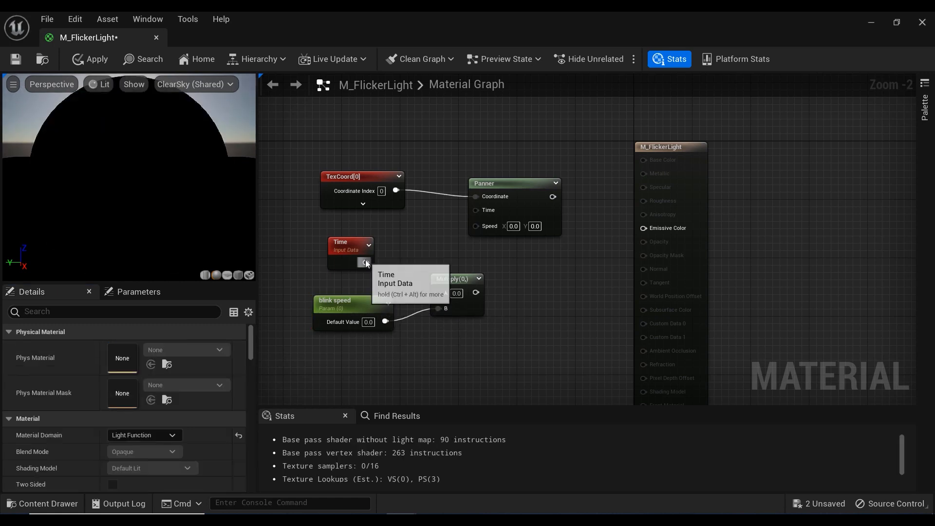
click(423, 264)
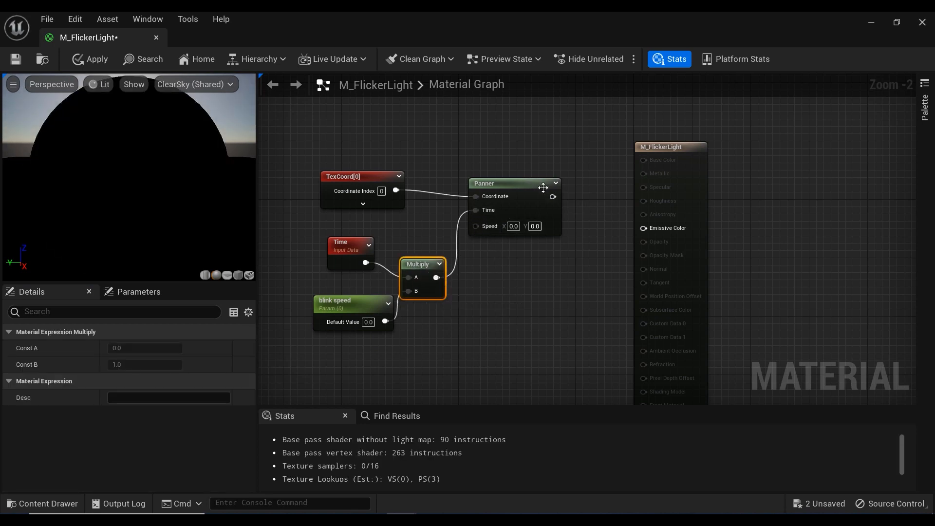
mouse_move(552, 198)
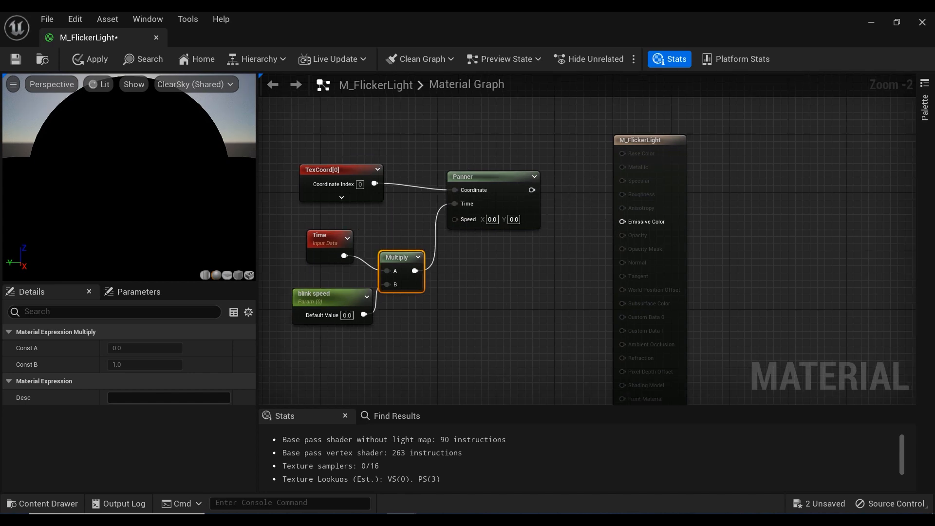
Step: Add a Texture Sample node and open T_Light_Function_Masks from Particle_Textures
click(48, 508)
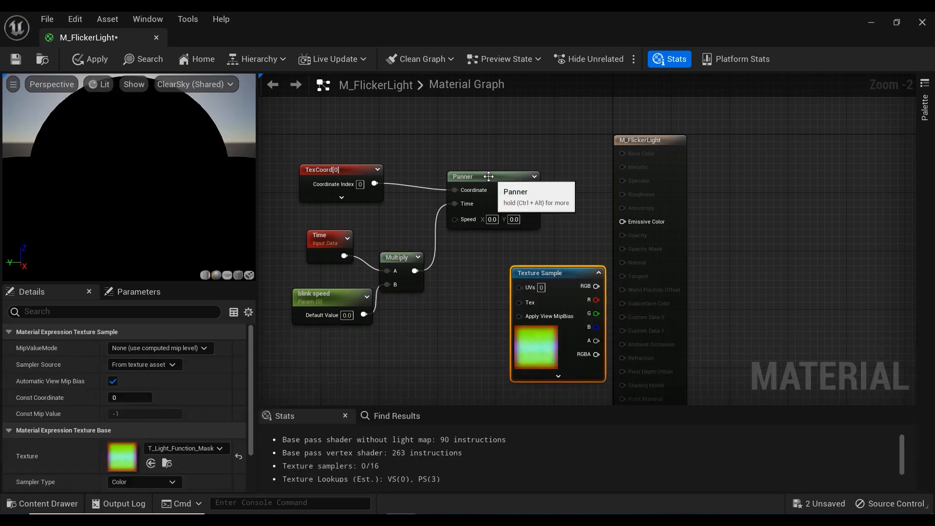
click(462, 176)
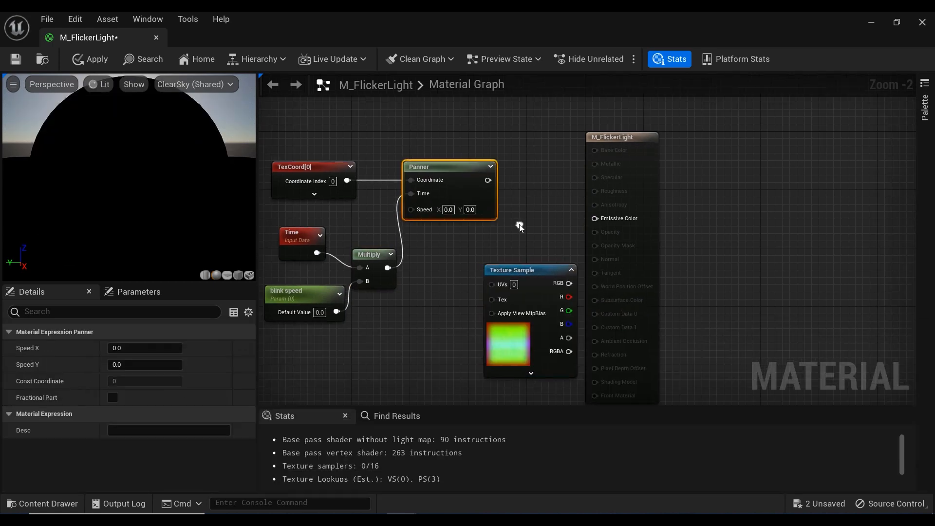
click(42, 507)
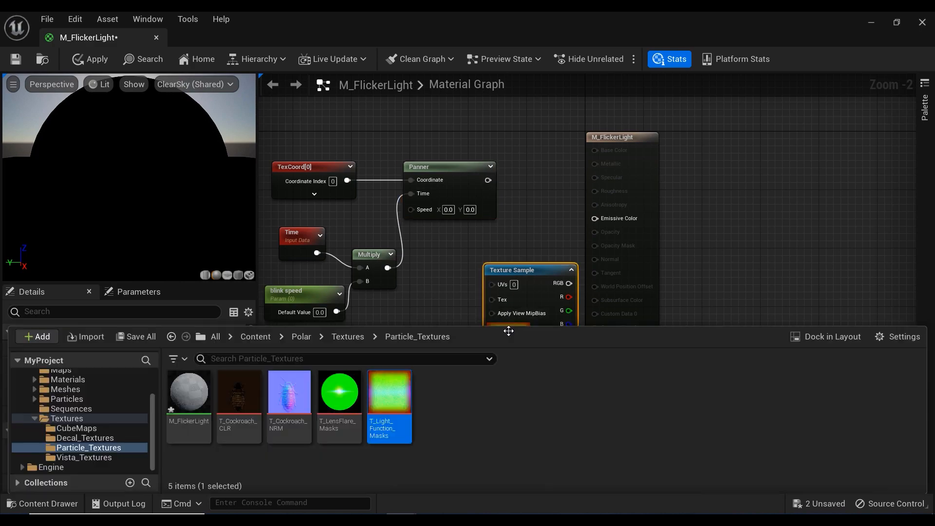
double_click(389, 391)
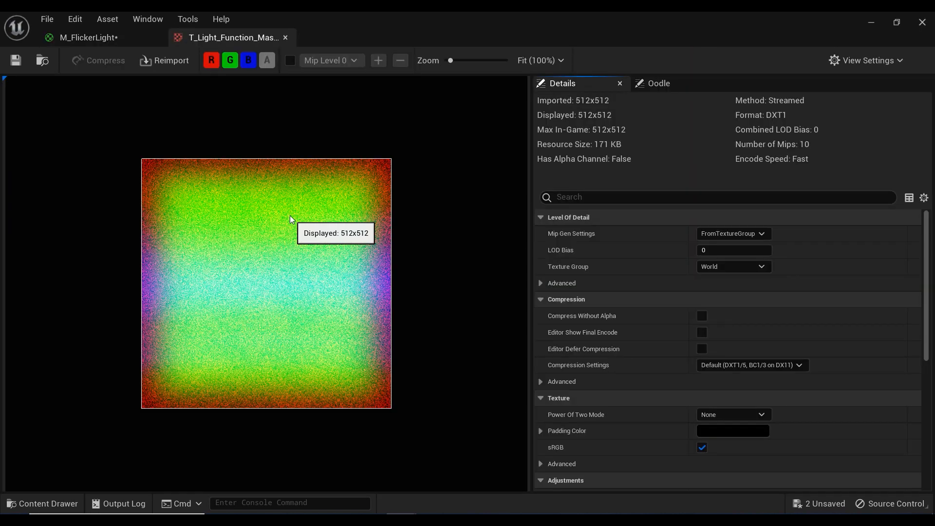
Step: Preview the mask texture's red channel, then return to the M_FlickerLight graph
click(231, 60)
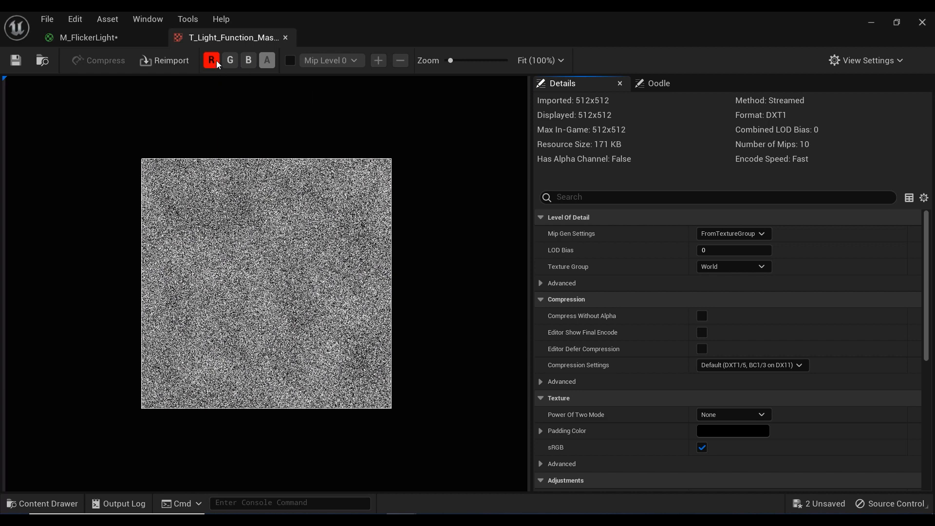
mouse_move(272, 287)
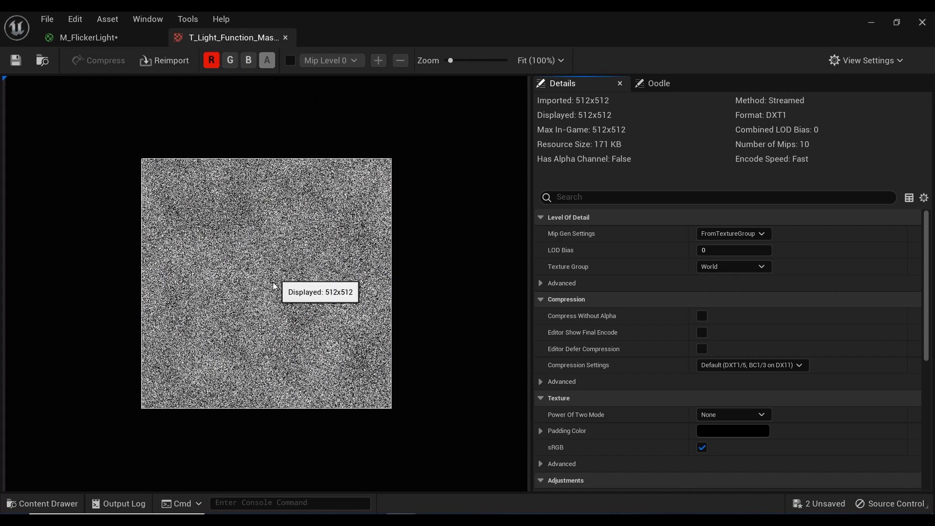
mouse_move(238, 179)
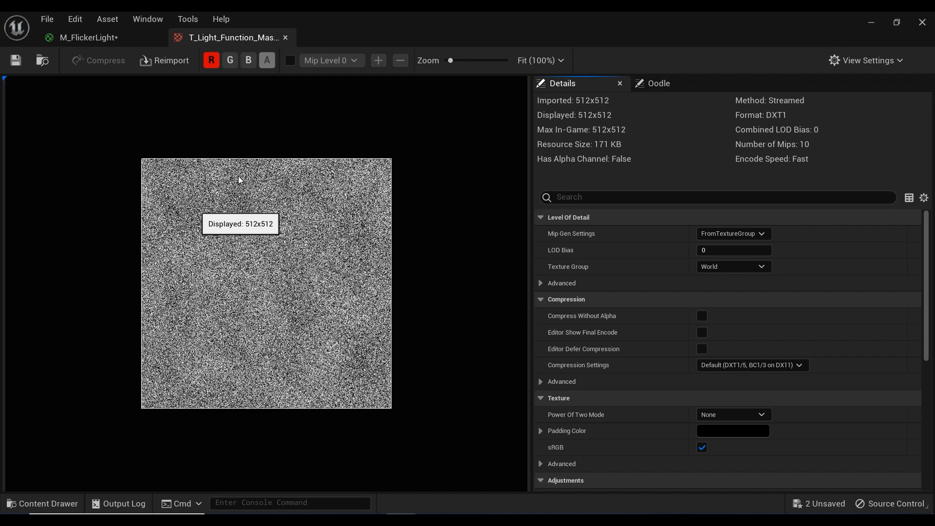
click(88, 37)
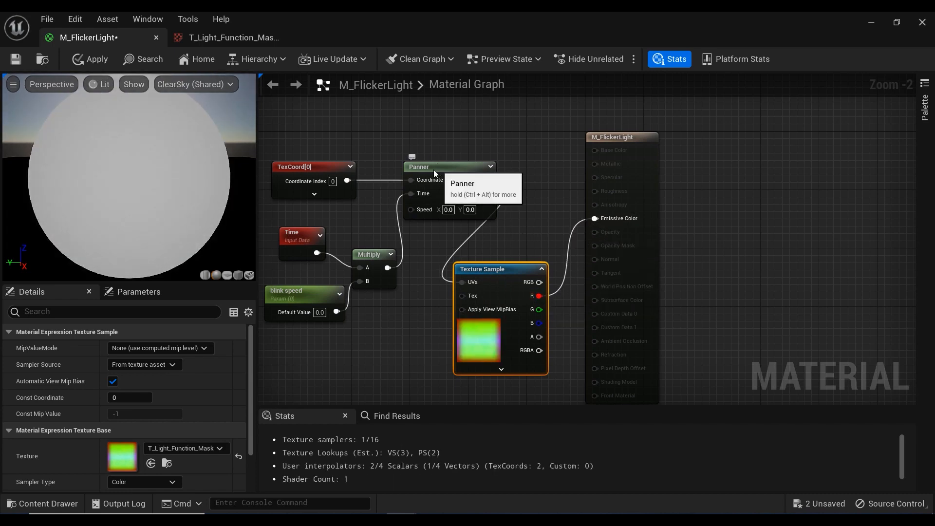
Step: Set the Panner's Speed X to 0.025 and blink speed's default value to 1.0
click(434, 167)
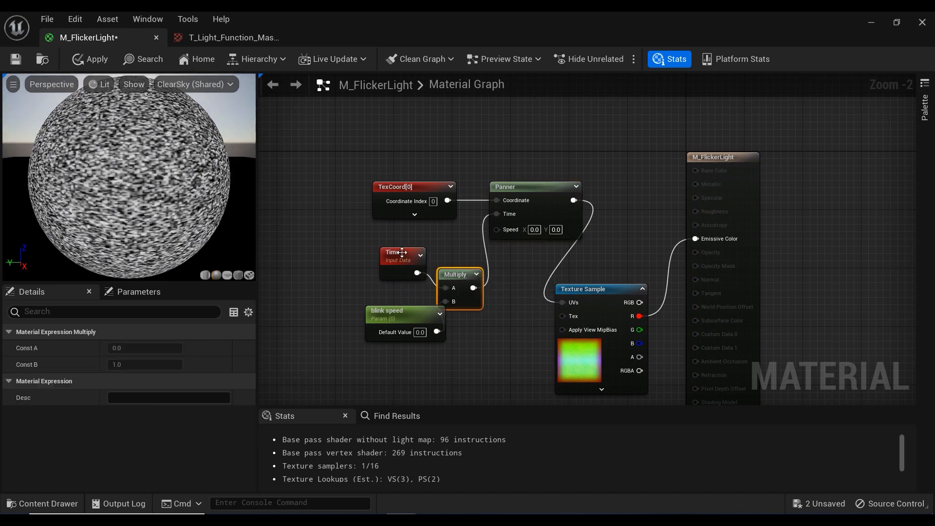
click(386, 310)
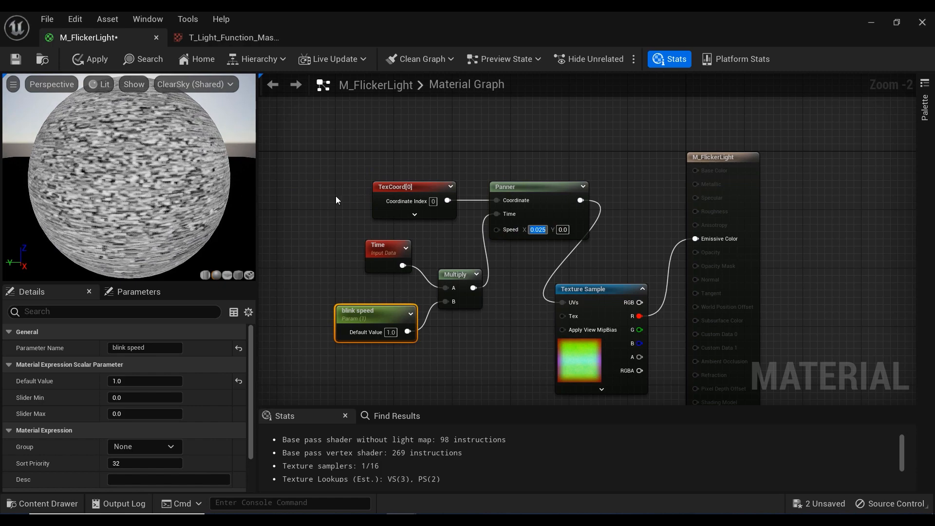
Step: Set the TexCoord node's UTiling and VTiling to 0.002
click(399, 186)
text(0.002)
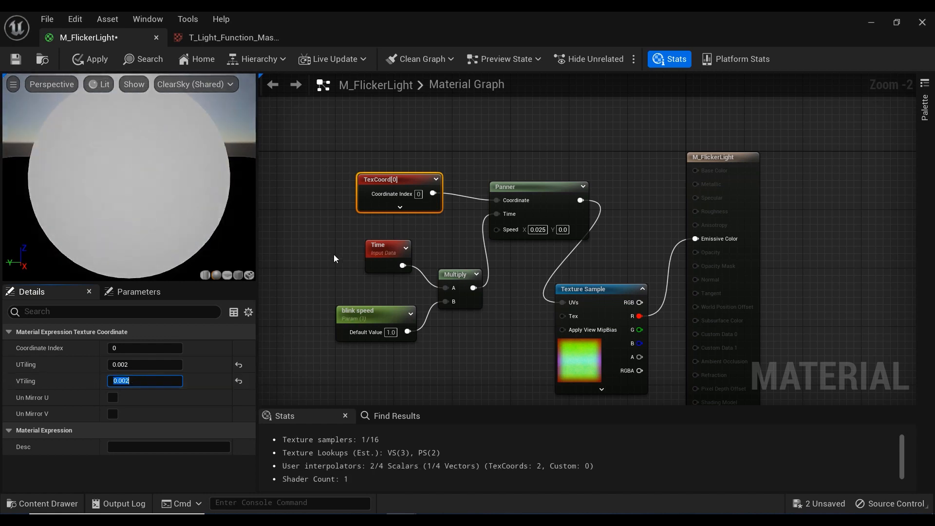
click(315, 245)
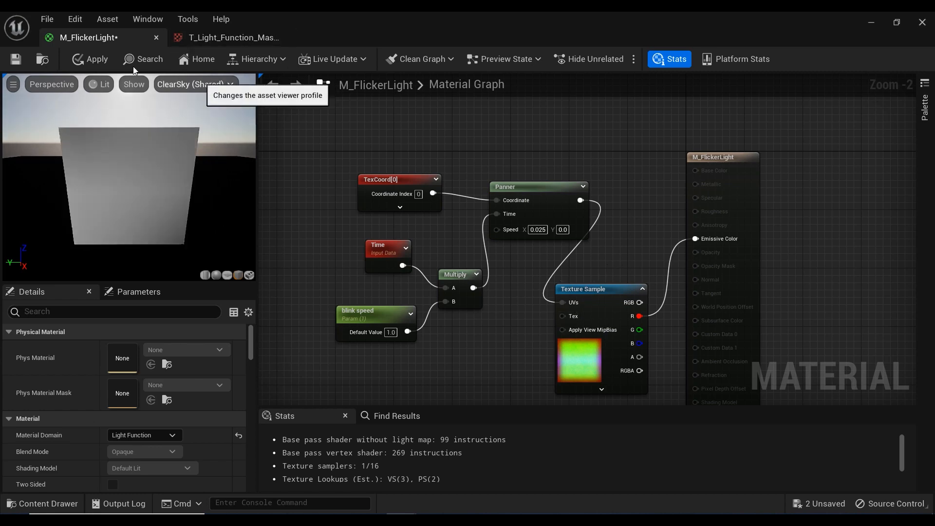
mouse_move(425, 184)
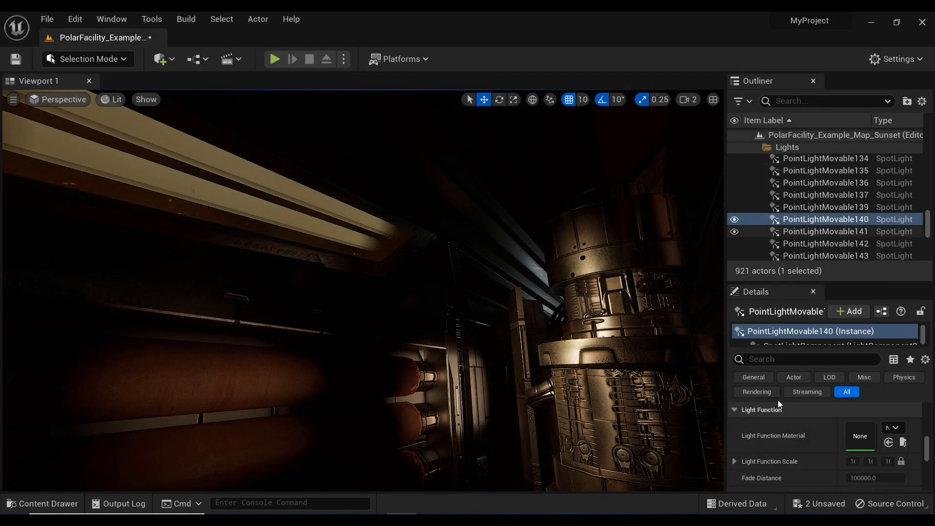
Step: Assign M_FlickerLight as the spotlight's light function, then view through CineCameraActor1
click(894, 430)
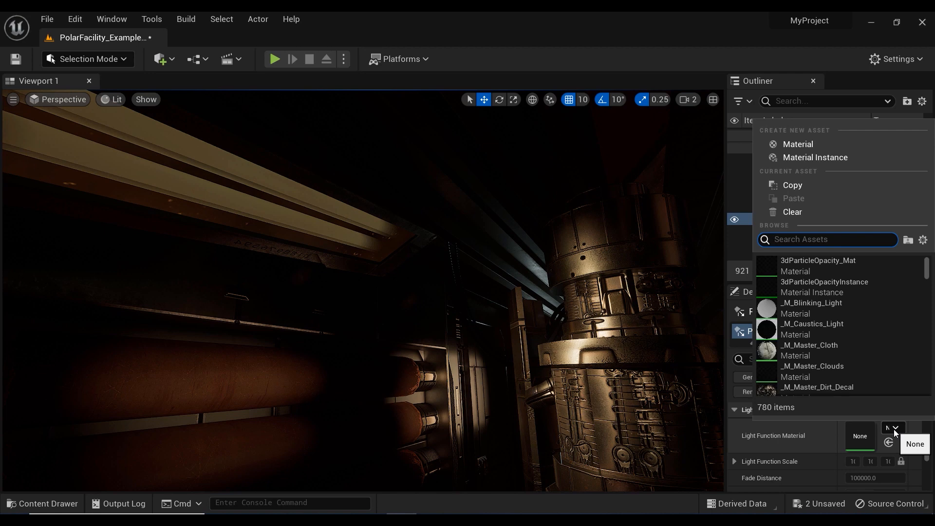
text(flicker)
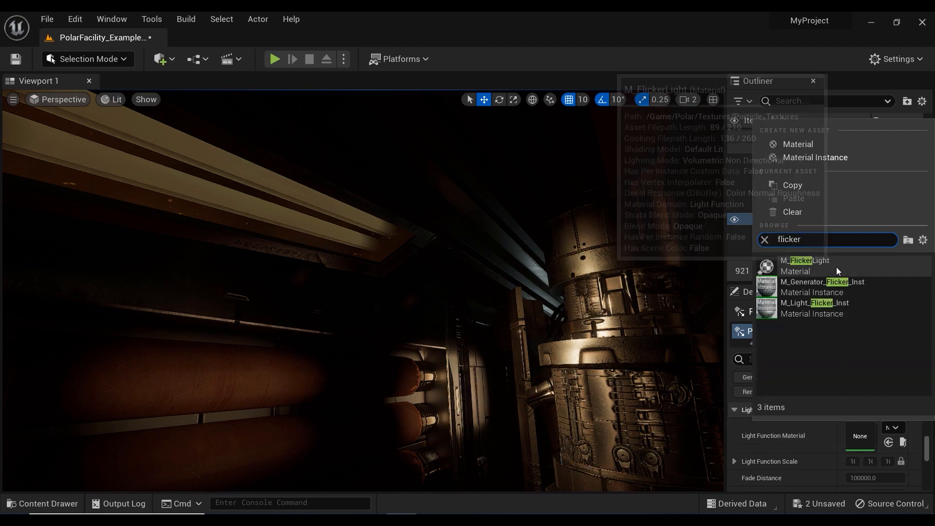
click(807, 260)
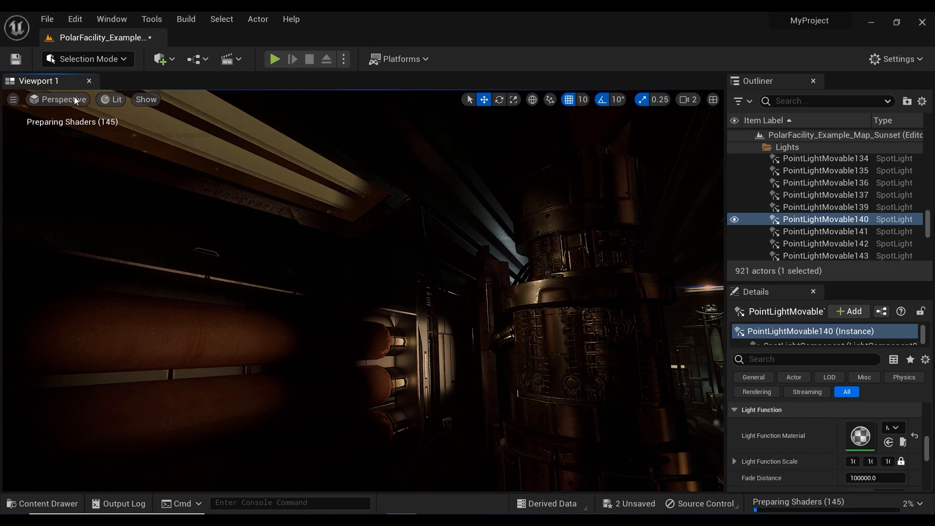
click(62, 99)
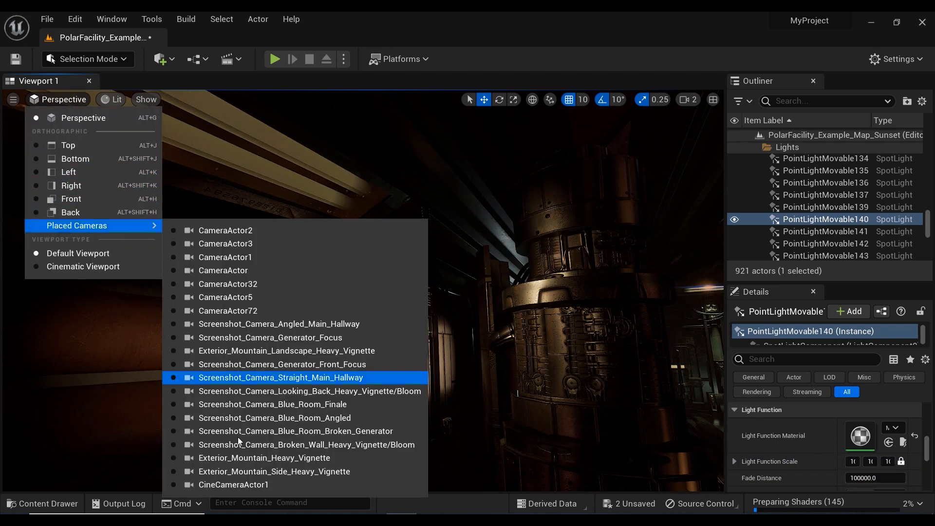
click(234, 484)
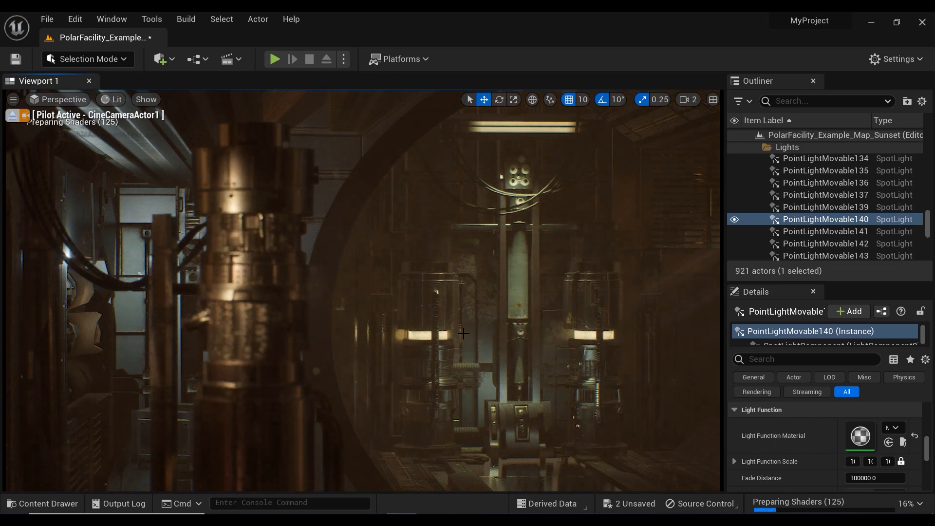